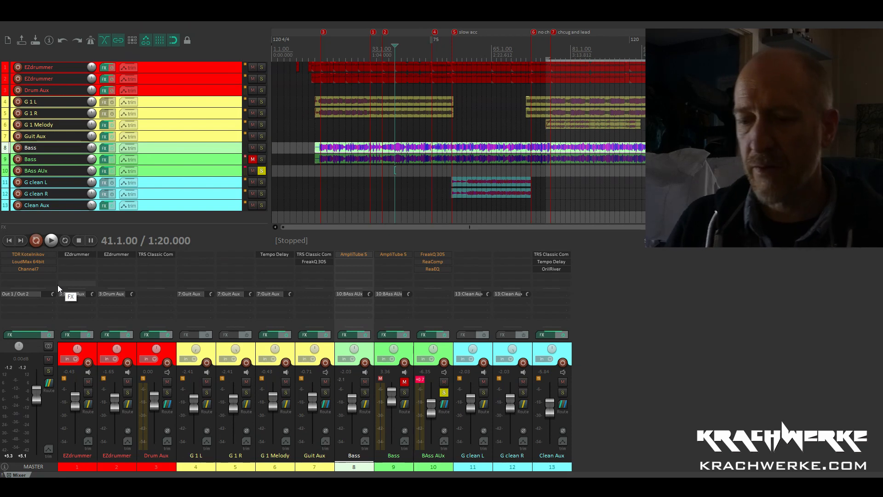
Audition the song, then bring up the AmpliTube 5 rig on track 8 Bass from its FX slot.
left_click(50, 240)
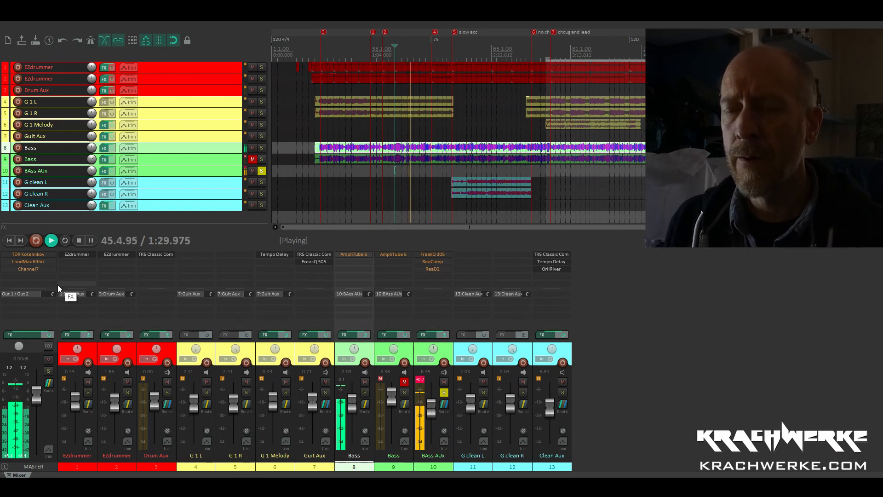
left_click(77, 240)
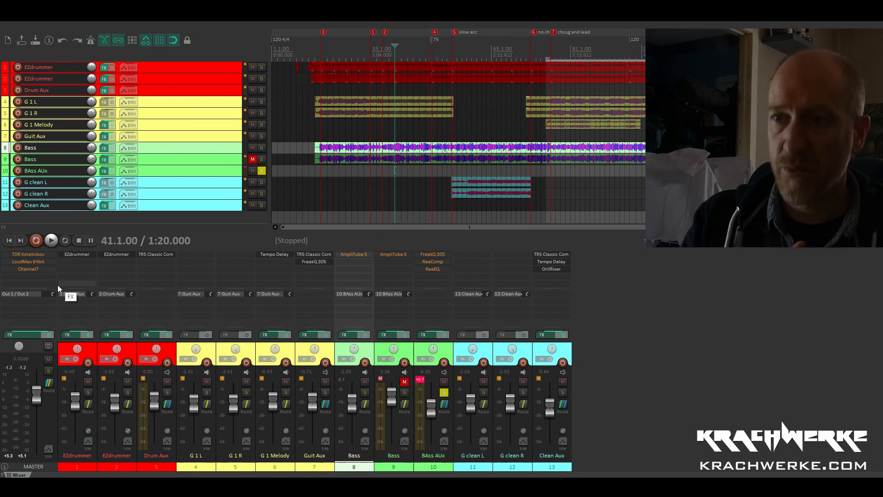
left_click(50, 240)
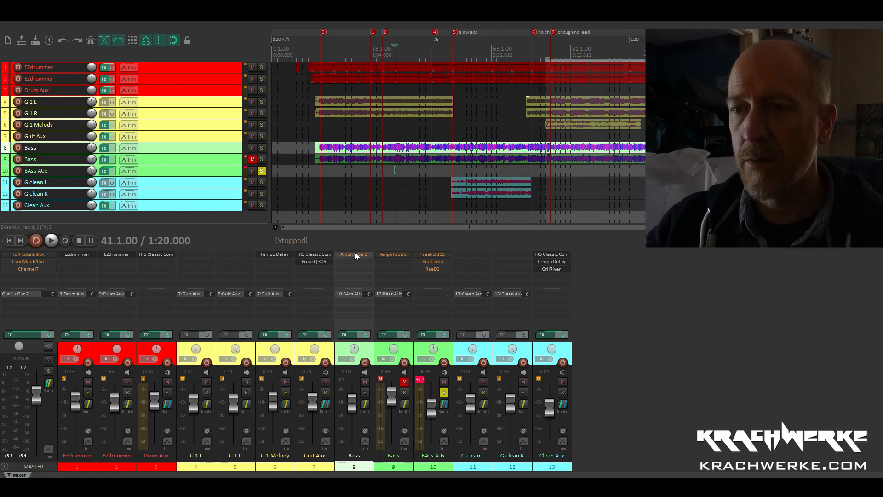
mouse_move(353, 254)
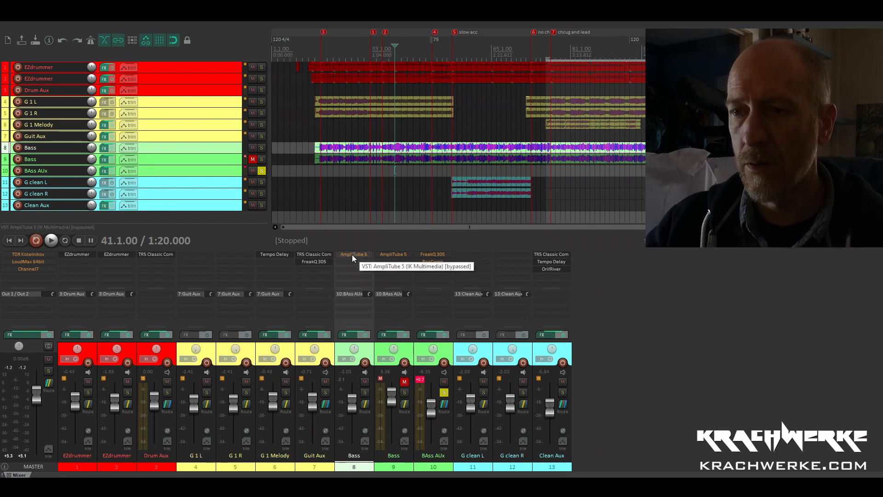
left_click(353, 254)
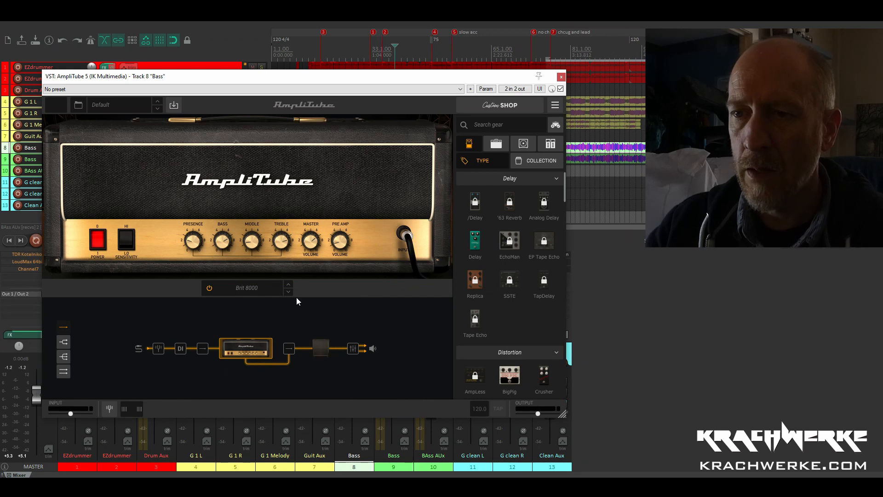
mouse_move(293, 360)
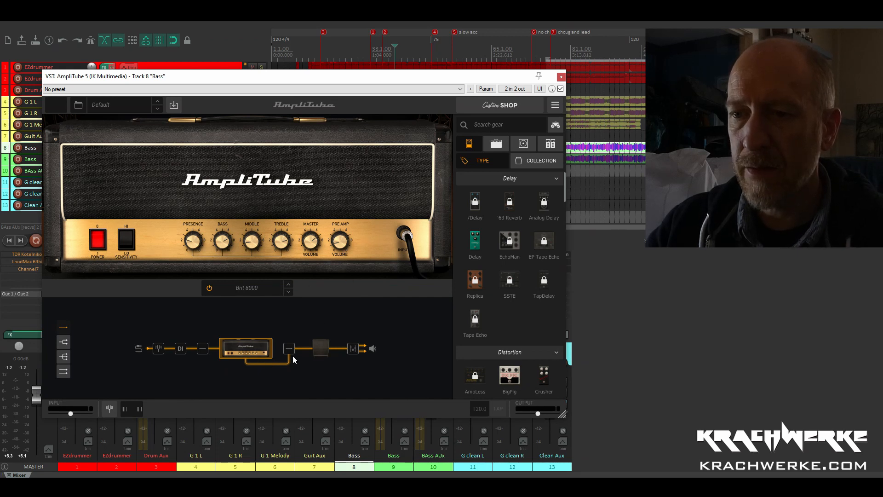
mouse_move(324, 348)
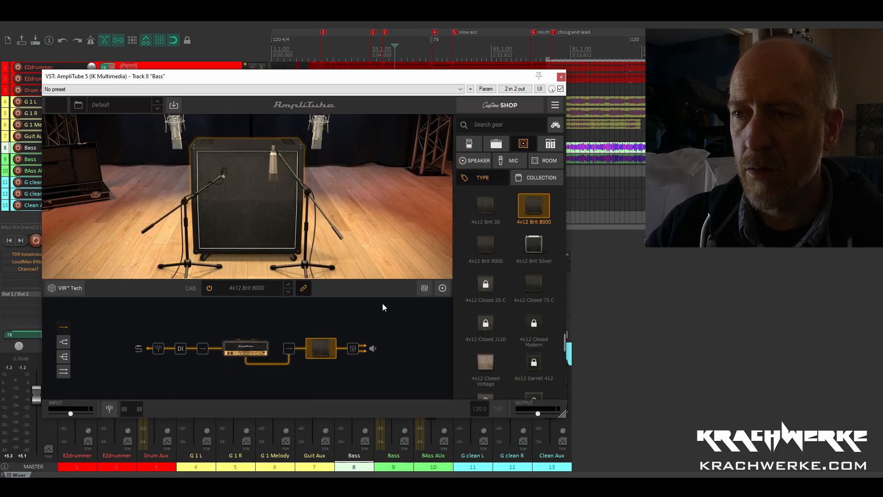
mouse_move(375, 305)
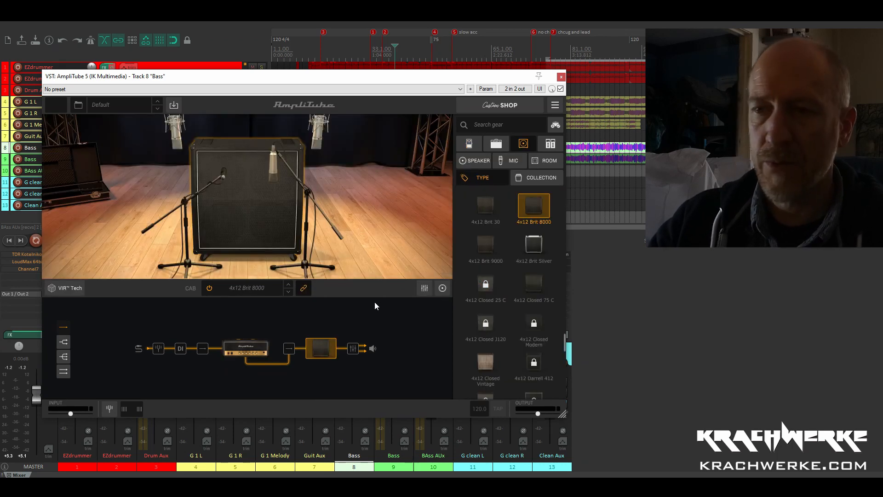
mouse_move(426, 89)
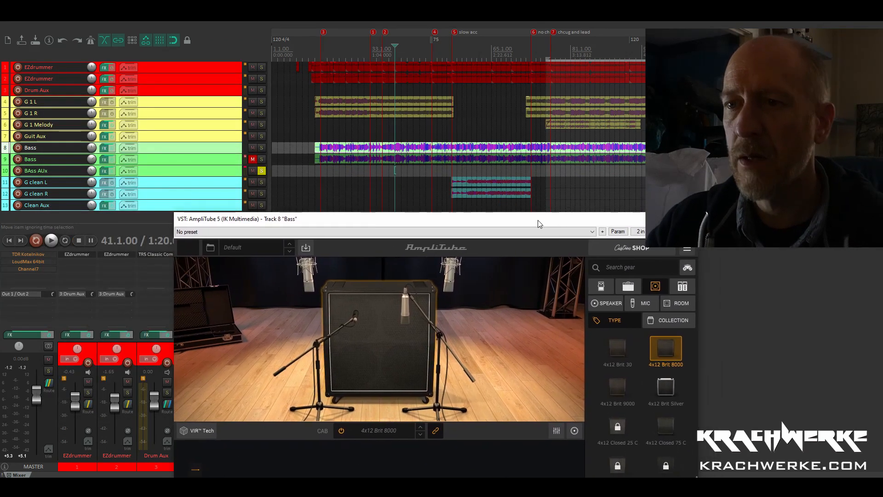
Inspect the Brit 8000 head and 4x12 cab with the window moved up, then close AmpliTube.
left_click(50, 240)
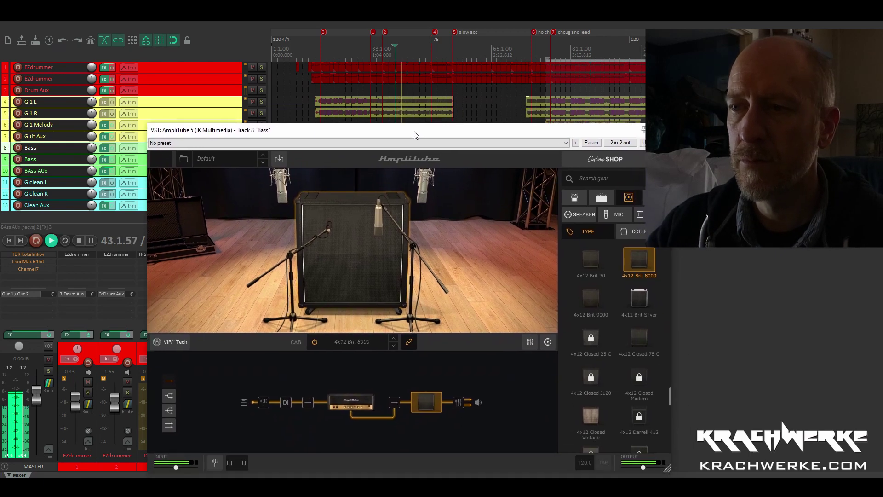
mouse_move(508, 368)
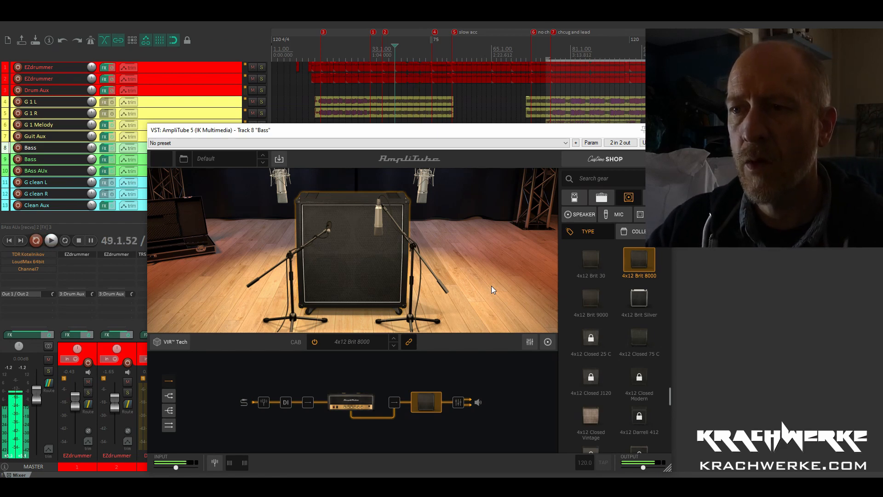
left_click_drag(395, 130, 395, 97)
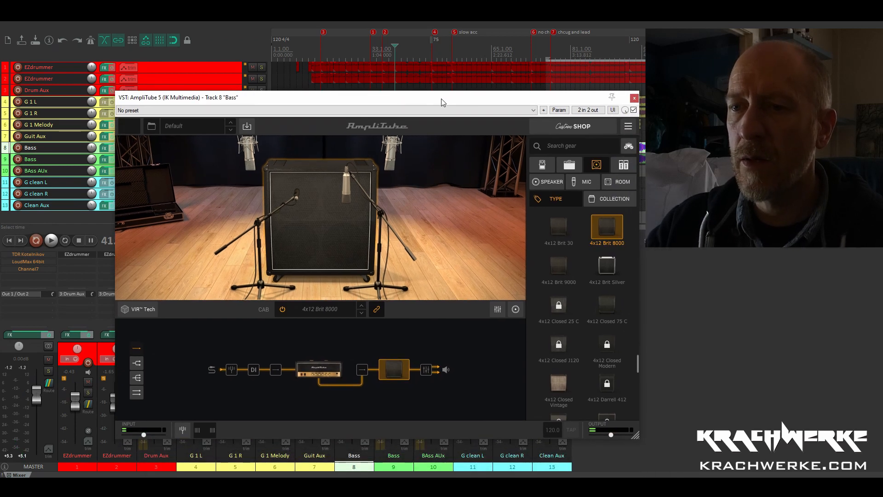
mouse_move(493, 162)
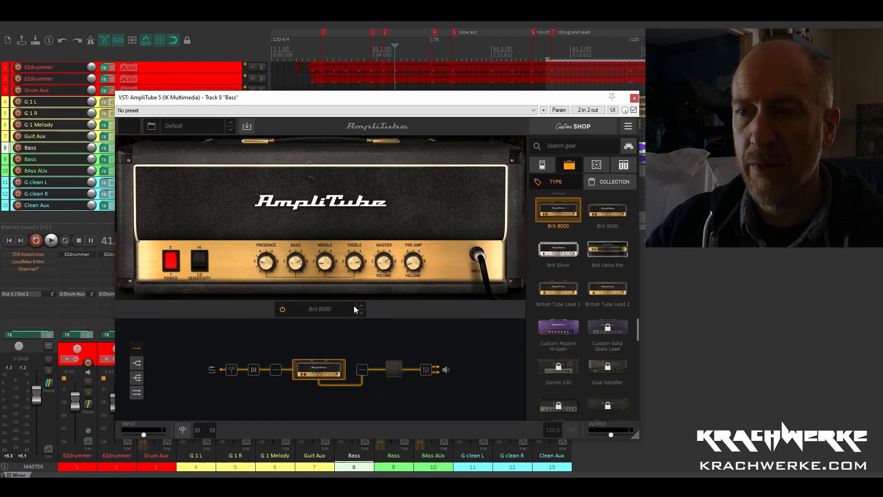
mouse_move(303, 267)
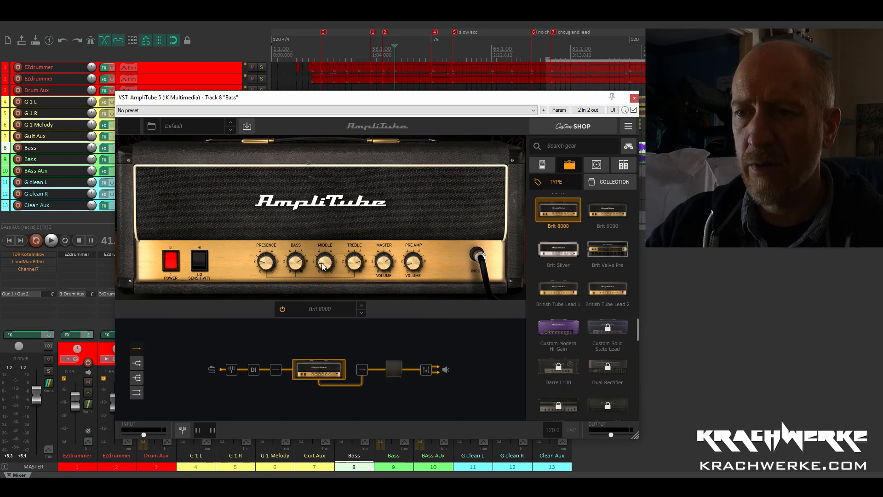
mouse_move(383, 270)
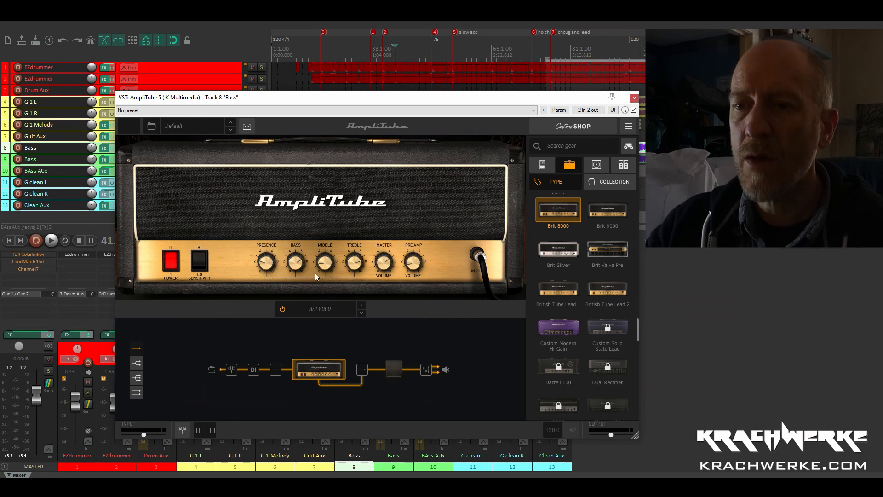
mouse_move(344, 257)
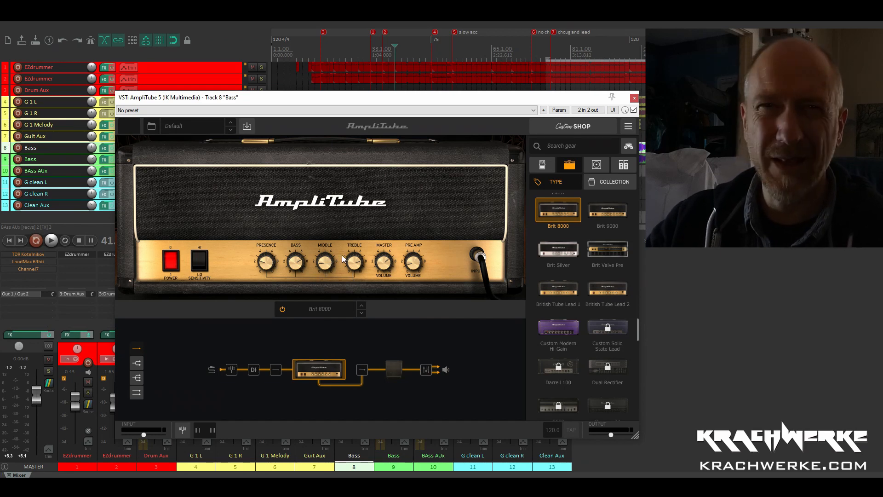
left_click(50, 240)
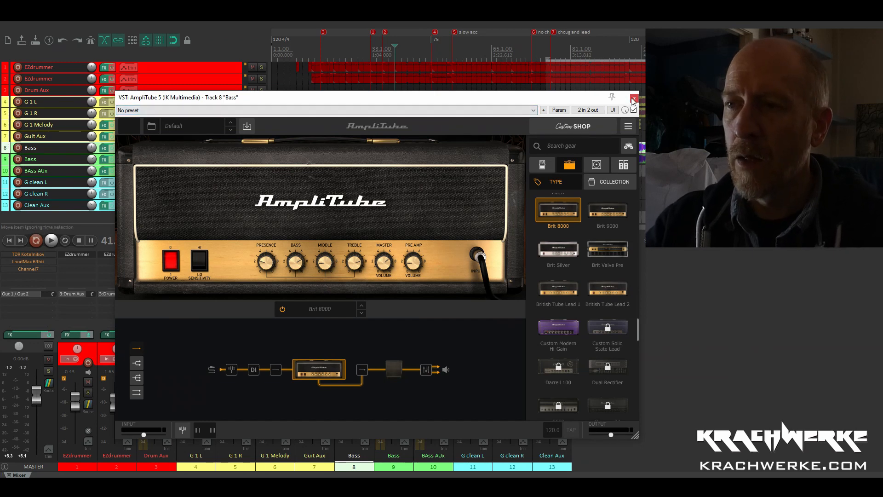
left_click(633, 98)
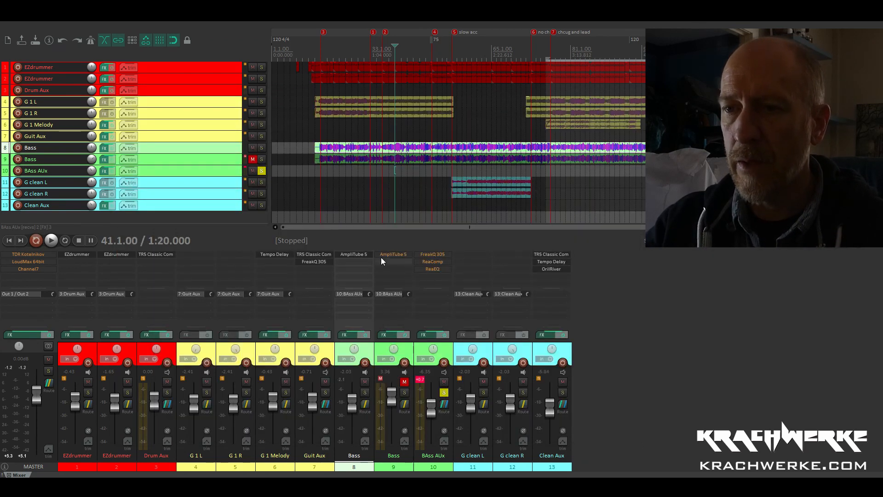
mouse_move(393, 254)
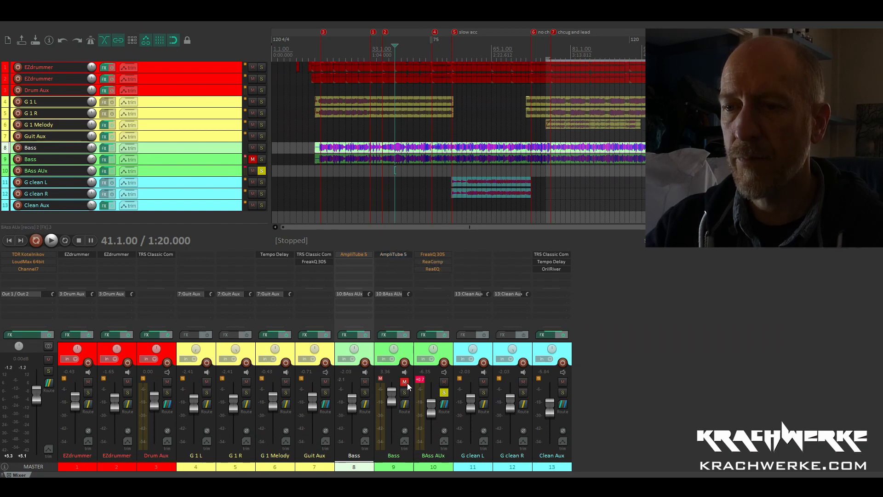
Swap the mutes to hear track 9 Bass and show its SVX-PRO rig's 1x15 Bass Vintage cabinet.
left_click(50, 240)
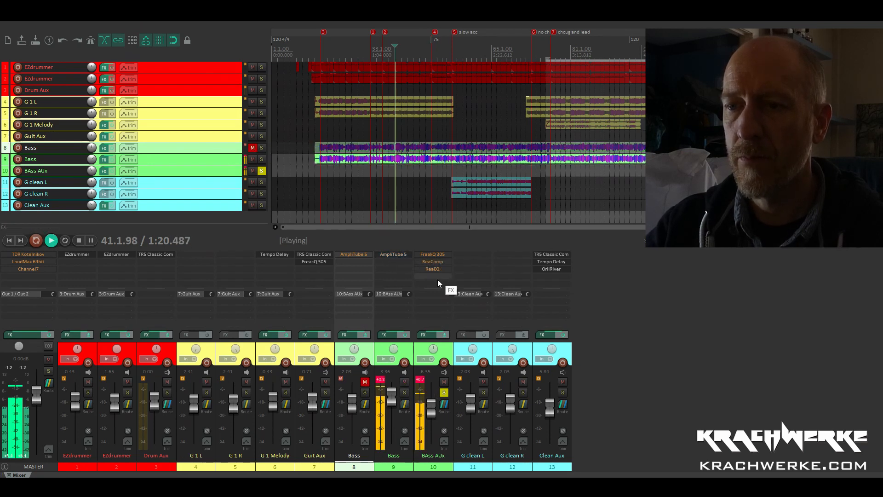
mouse_move(395, 254)
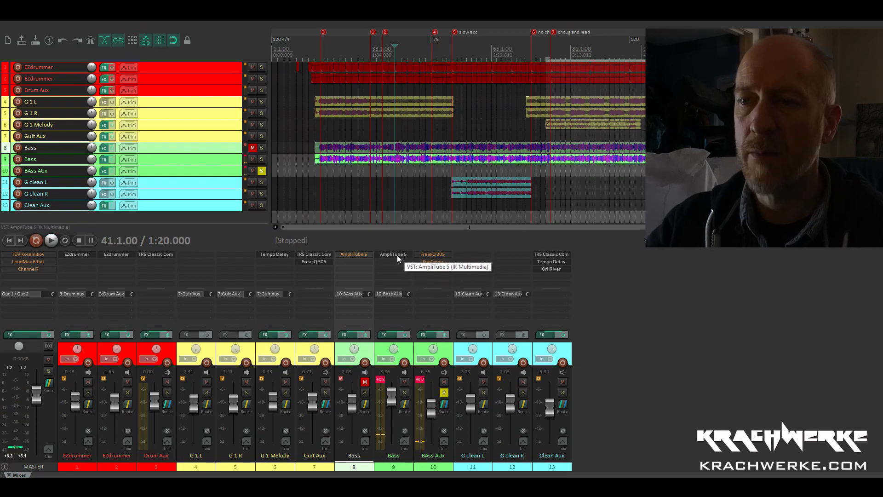
mouse_move(387, 265)
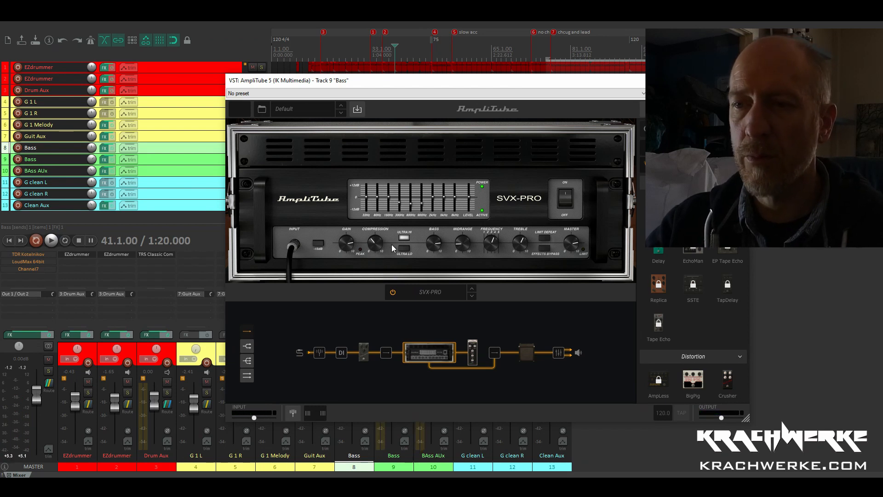
mouse_move(406, 242)
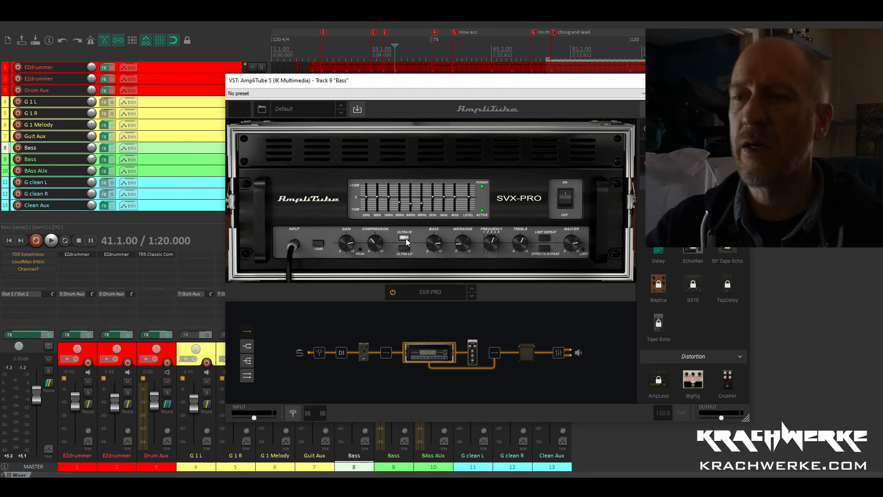
mouse_move(459, 244)
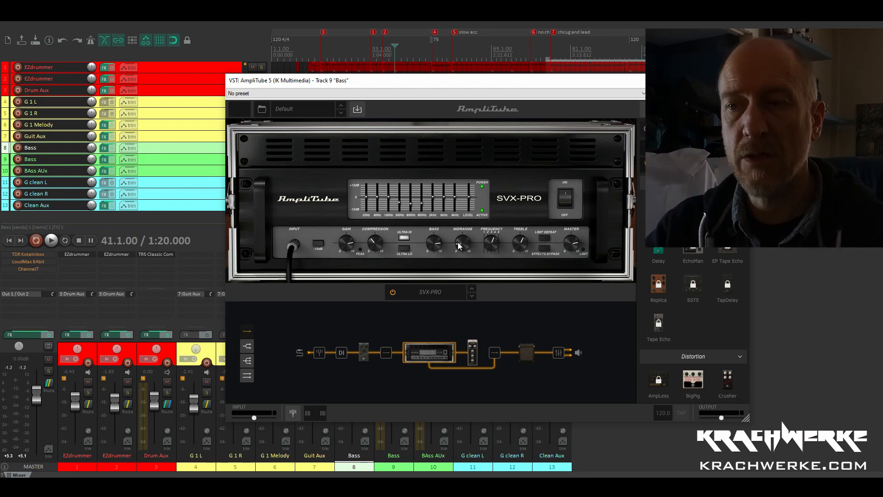
mouse_move(586, 242)
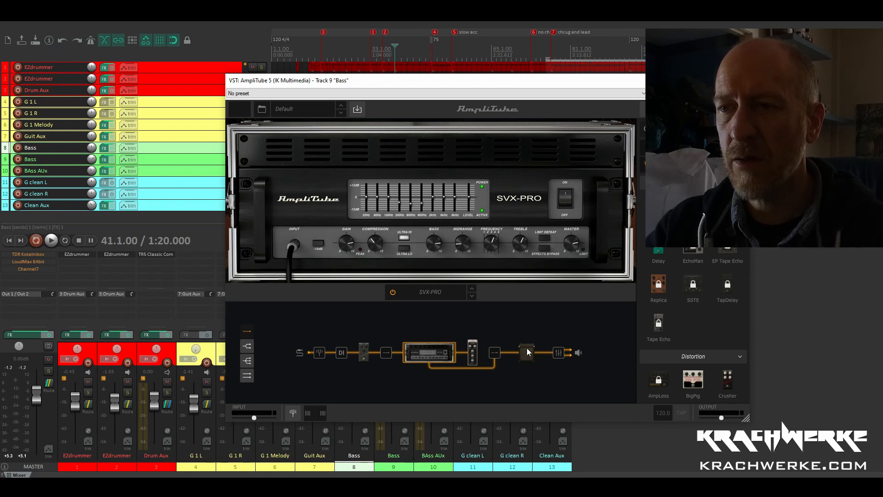
left_click(526, 353)
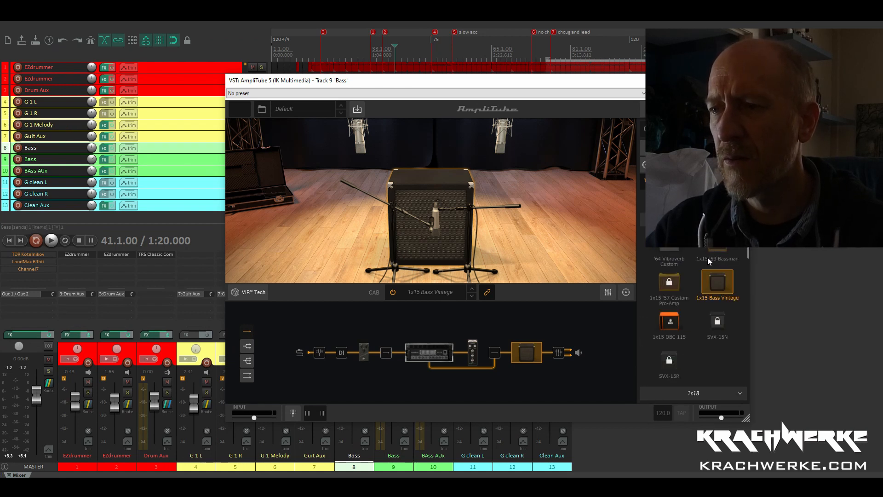
mouse_move(699, 262)
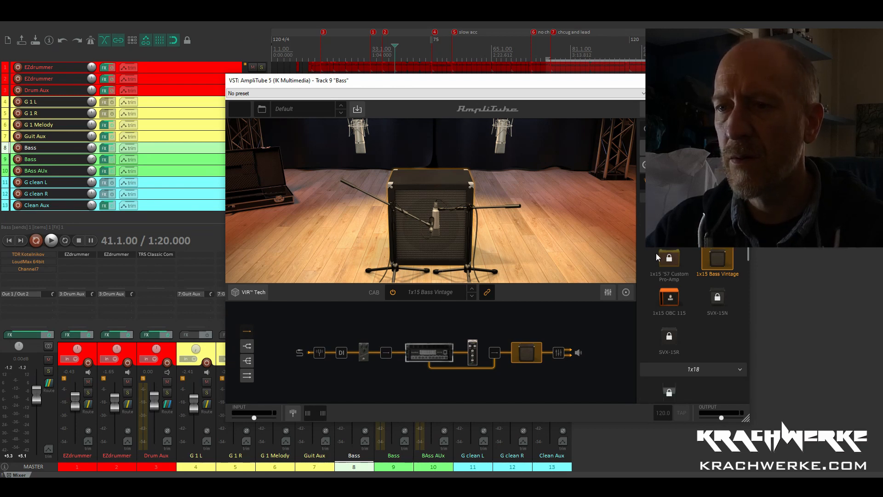
mouse_move(549, 265)
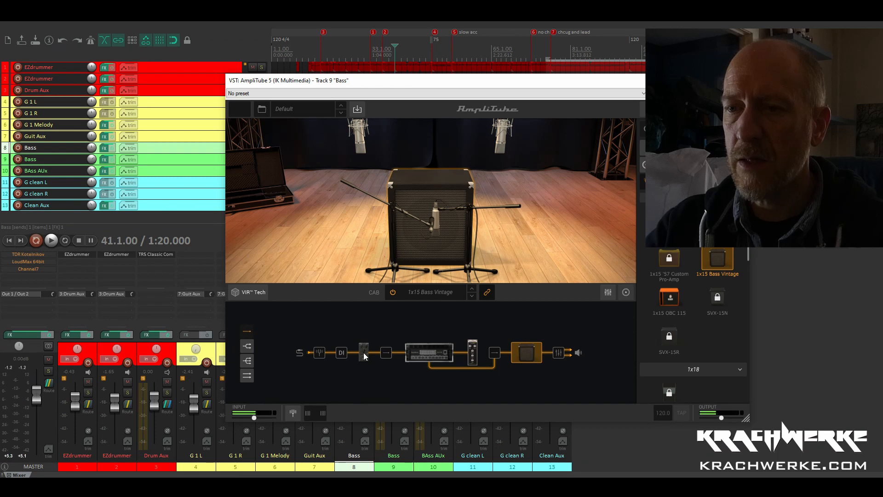
Show the Diode overdrive pedal and Tube Compressor blocks in the second Bass rig's chain.
left_click(363, 353)
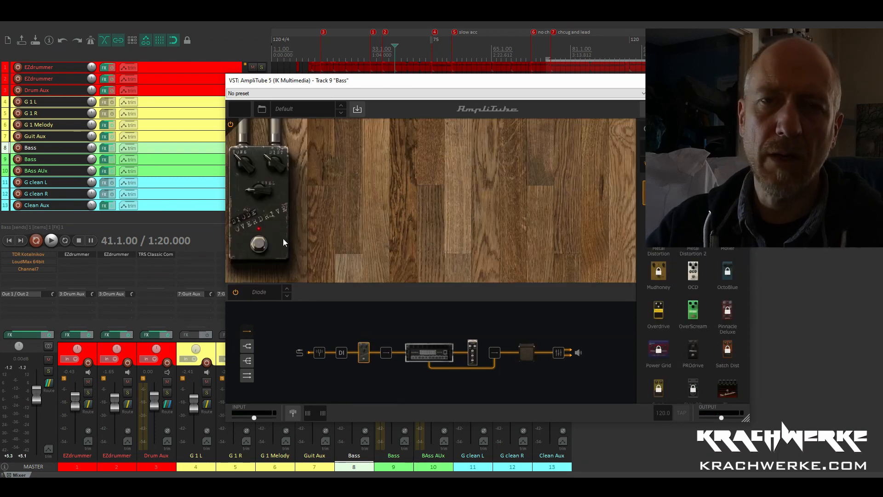
mouse_move(256, 187)
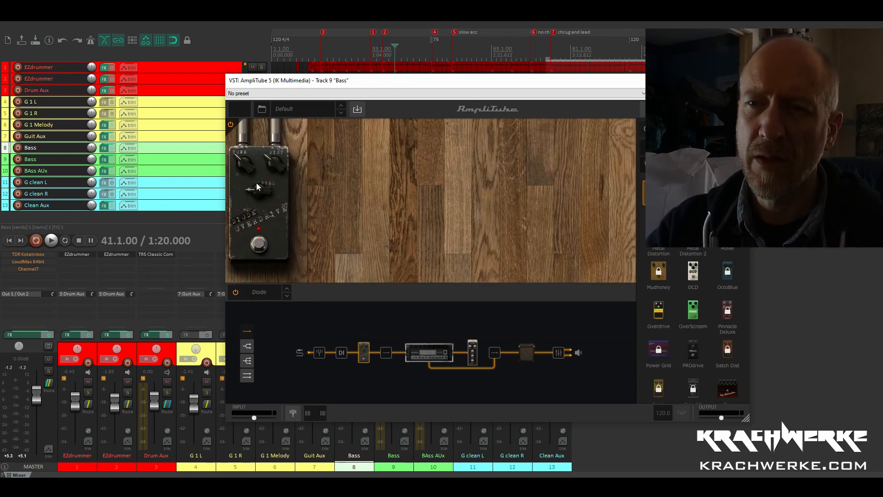
mouse_move(251, 181)
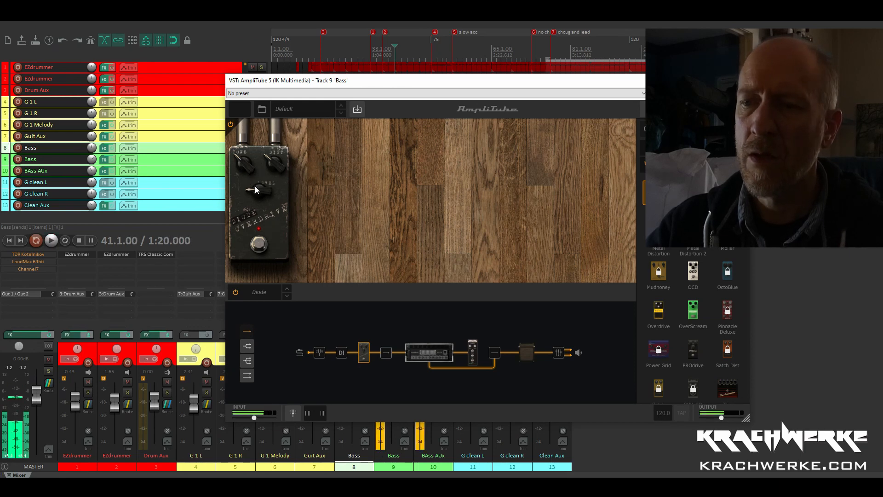
left_click(472, 353)
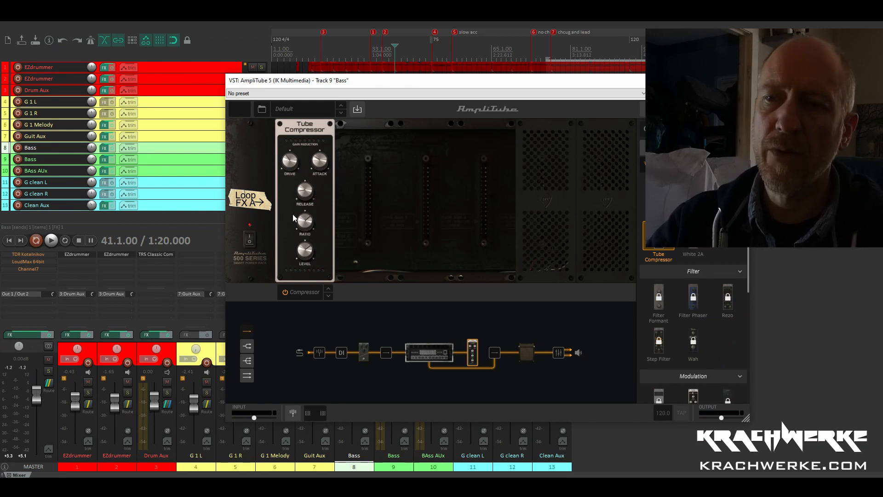
Close the second Bass track's AmpliTube 5 window to return to the mixer.
left_click(50, 240)
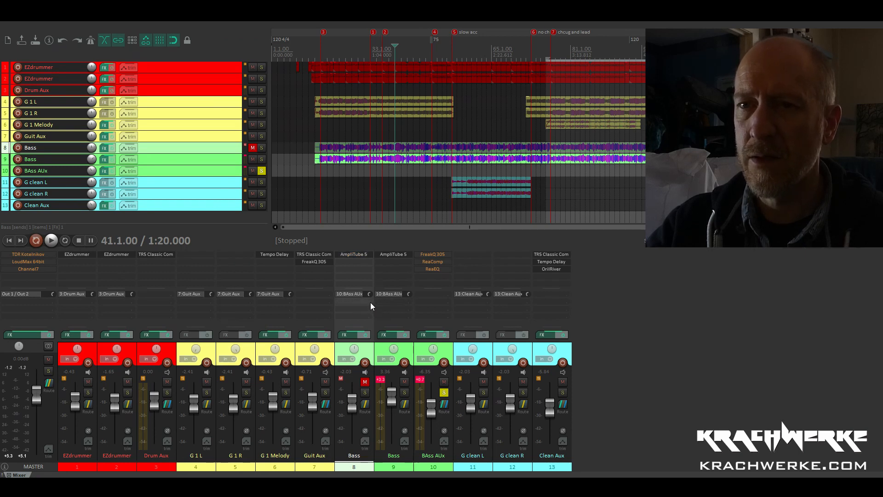
Unmute both Bass tracks and play them through the soloed Bass Aux bus, then stop.
left_click(51, 240)
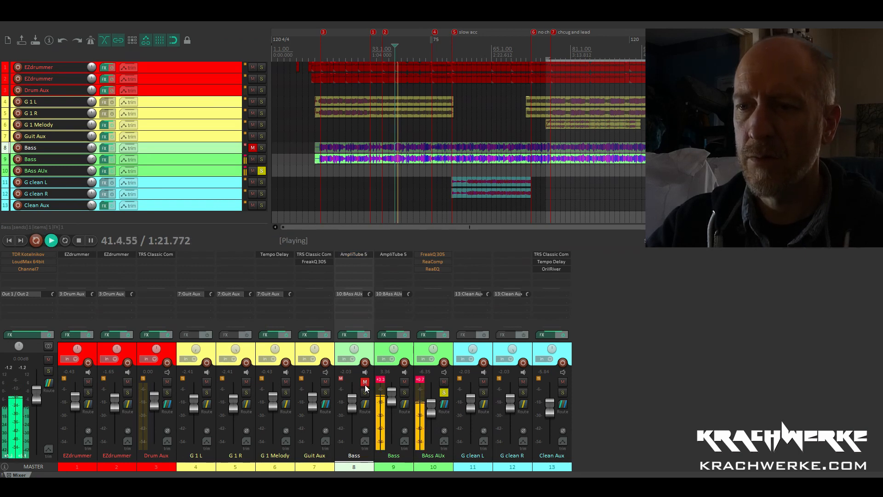
left_click(365, 382)
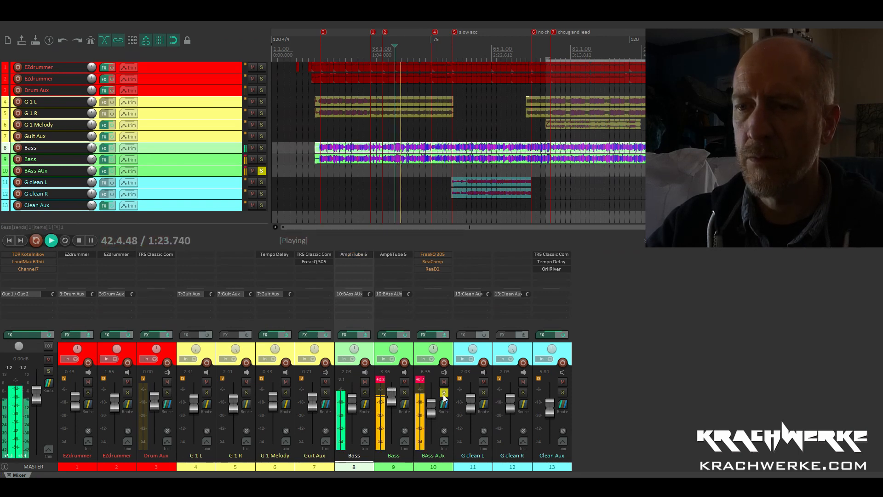
mouse_move(385, 385)
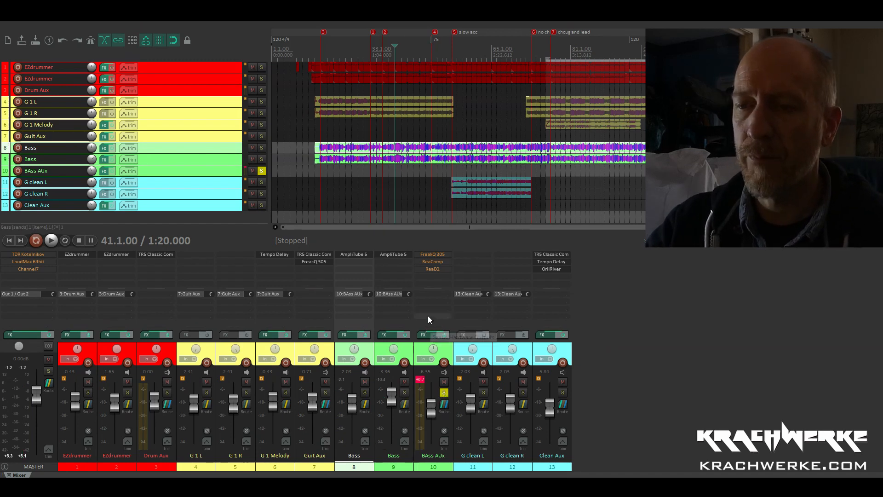
mouse_move(428, 302)
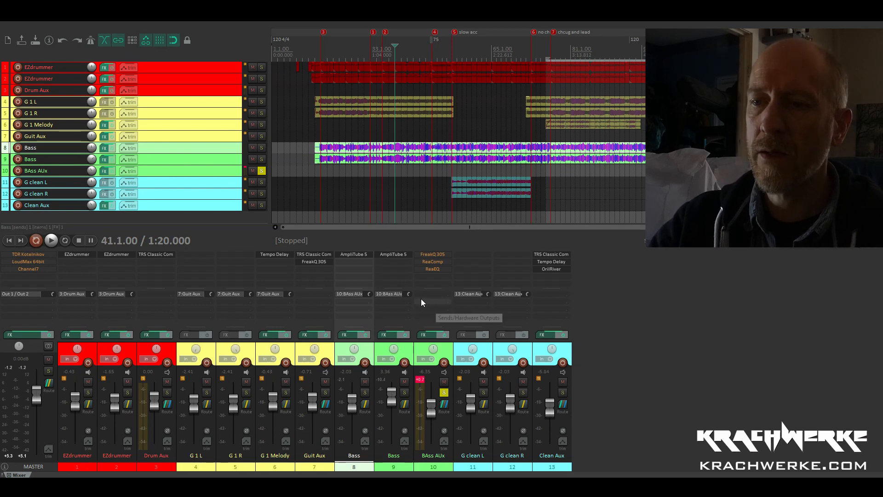
mouse_move(442, 353)
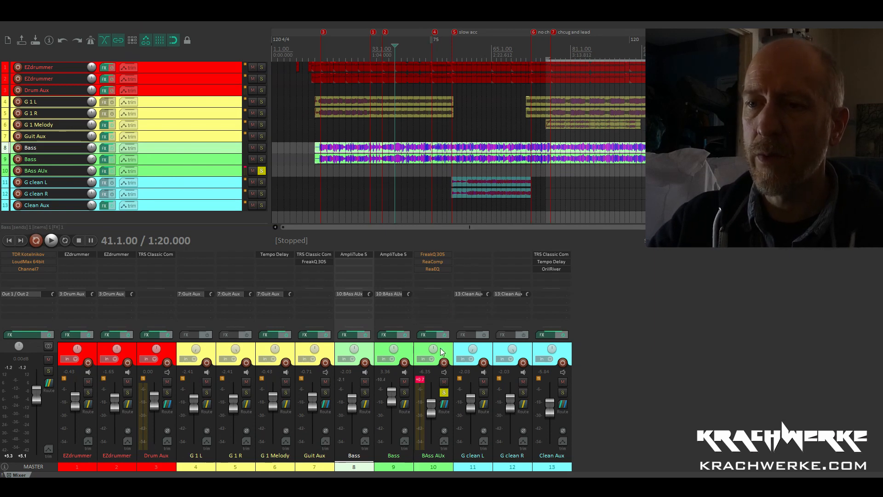
mouse_move(453, 279)
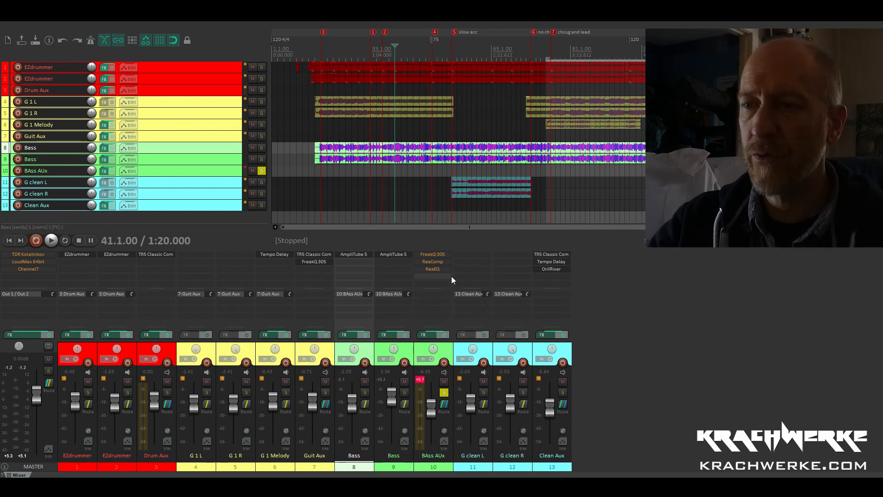
left_click(49, 240)
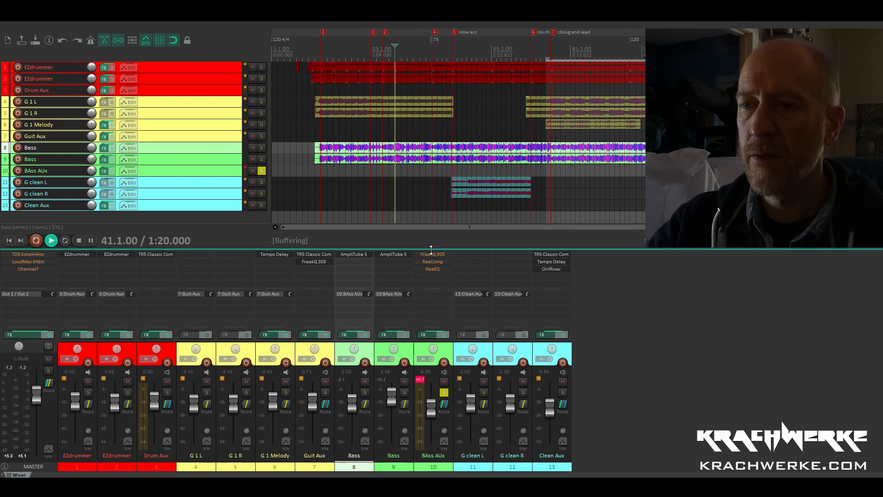
mouse_move(432, 253)
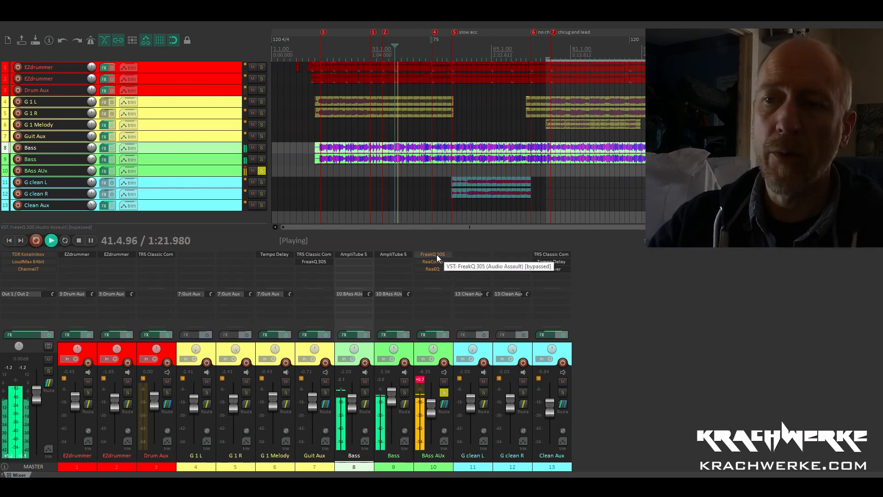
left_click(77, 240)
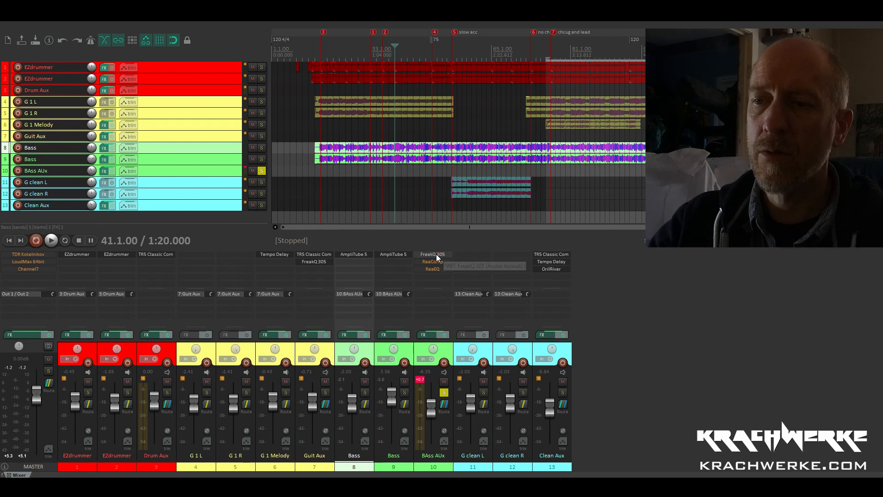
Show the FreakQ 305 EQ on Bass Aux with its Deep Bass preset while the song plays.
double_click(432, 254)
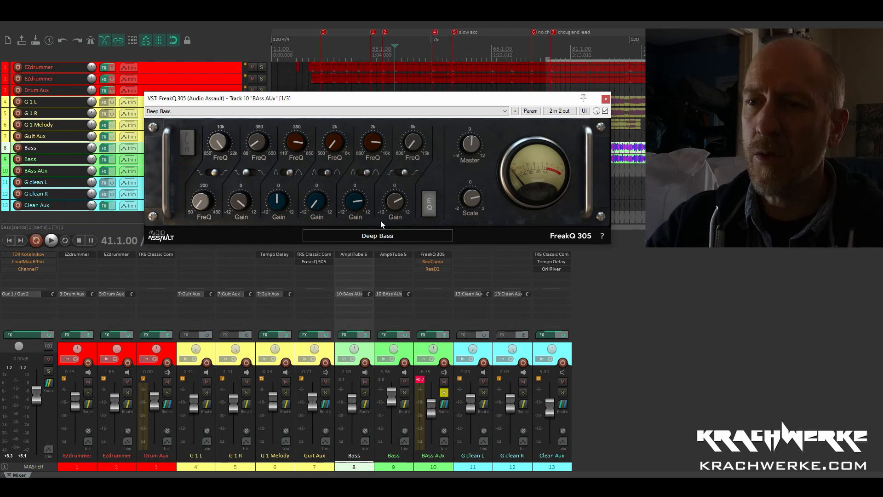
mouse_move(387, 243)
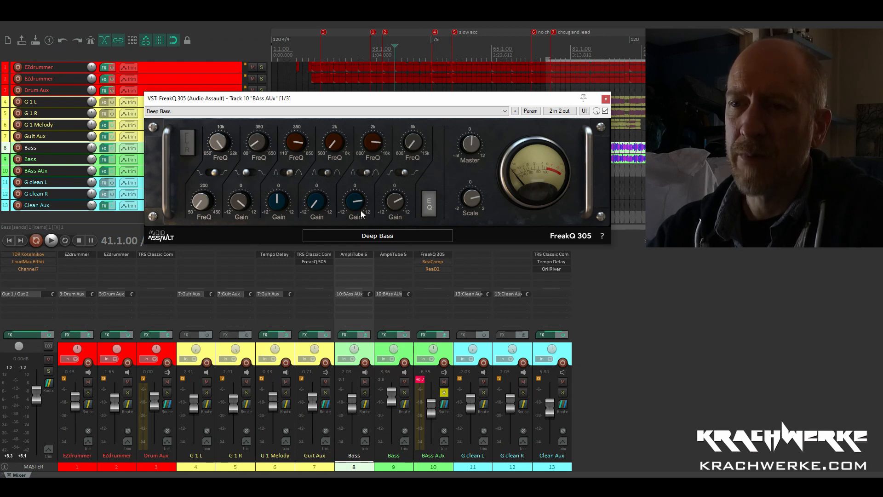
mouse_move(286, 312)
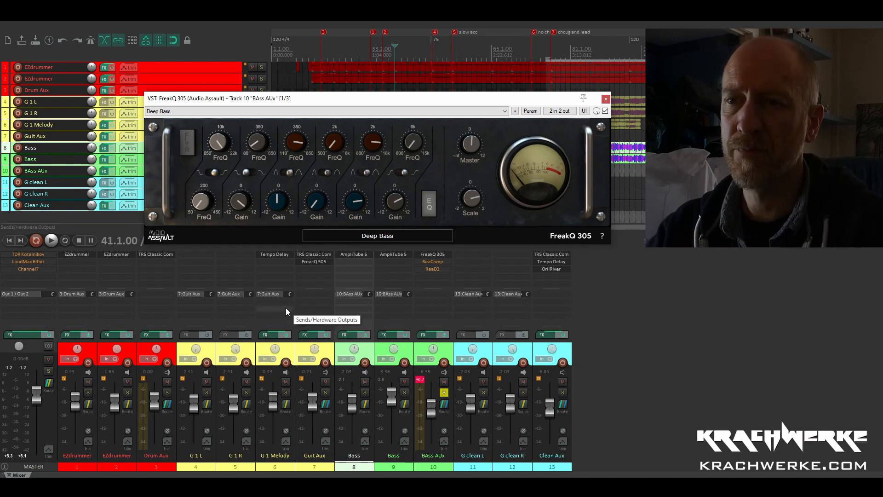
left_click(50, 240)
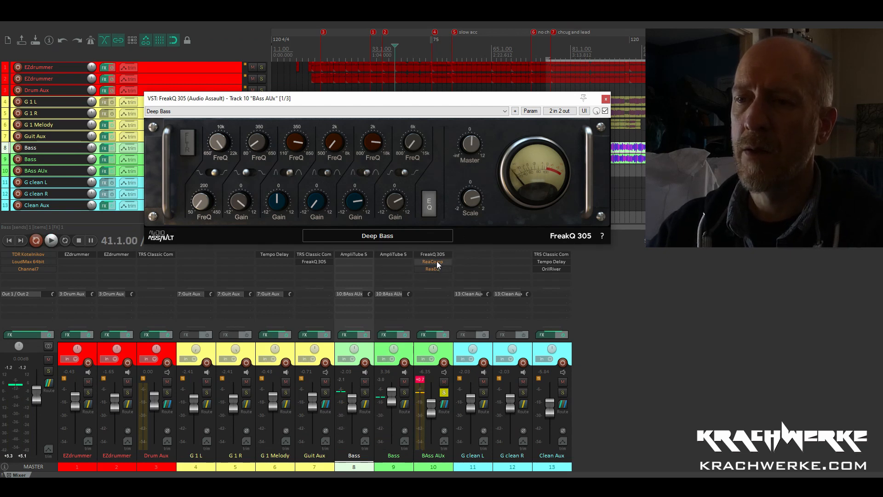
mouse_move(432, 262)
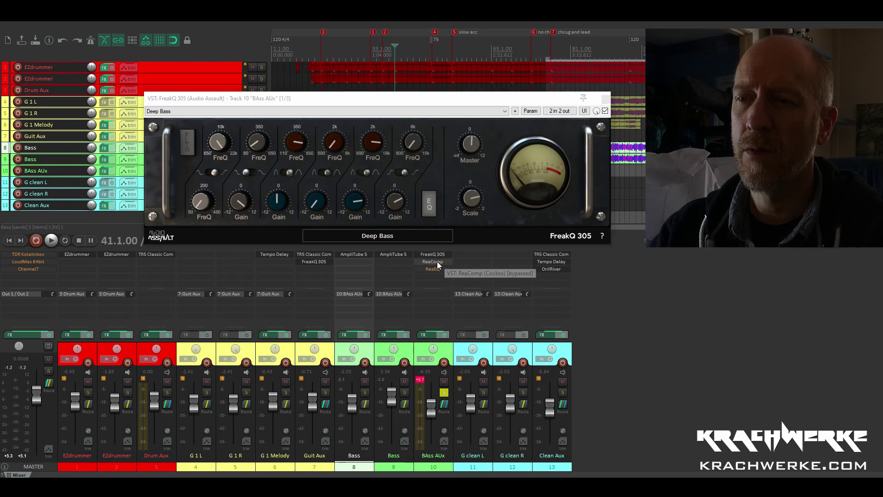
Show ReaComp on Bass Aux with its Spanky Bass preset beside the FreakQ 305 EQ.
double_click(433, 262)
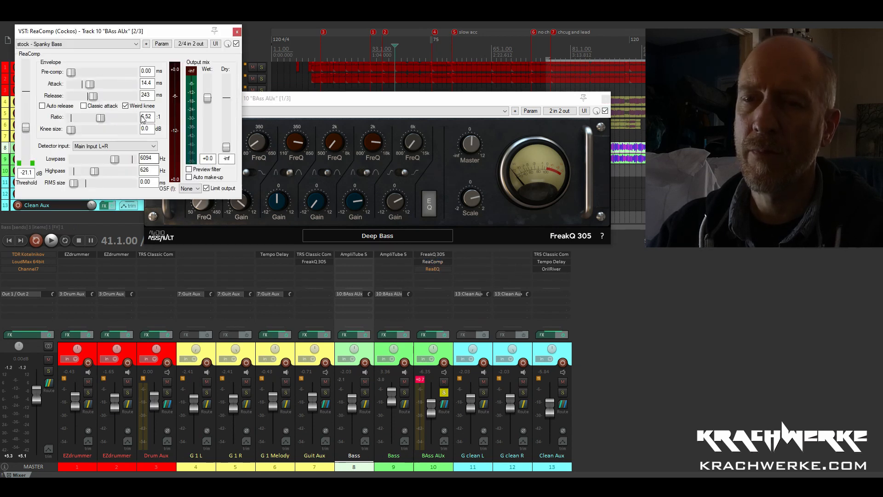
left_click(50, 240)
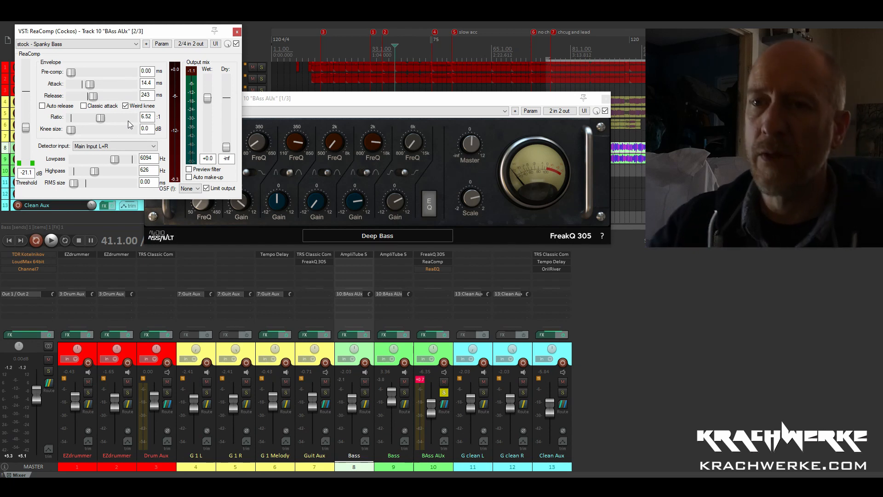
mouse_move(432, 269)
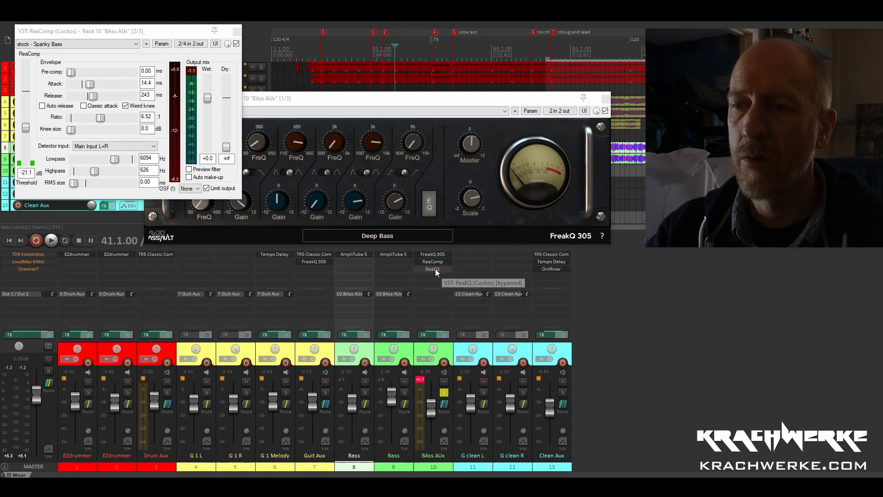
Show ReaEQ on Bass Aux with its low shelf and band cut near 51 Hz.
left_click(432, 269)
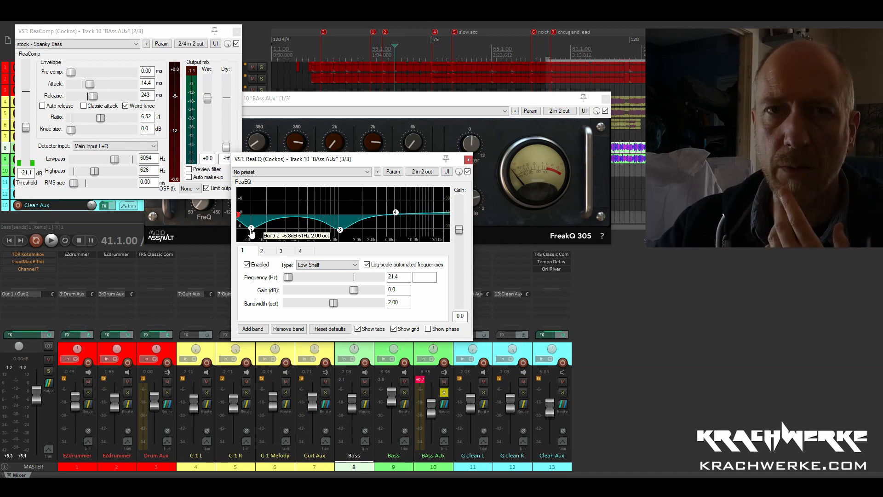
mouse_move(304, 225)
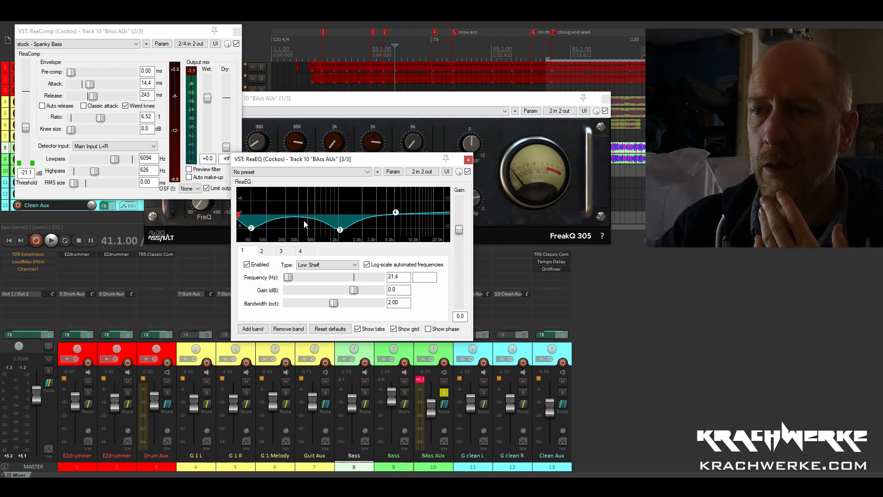
mouse_move(339, 233)
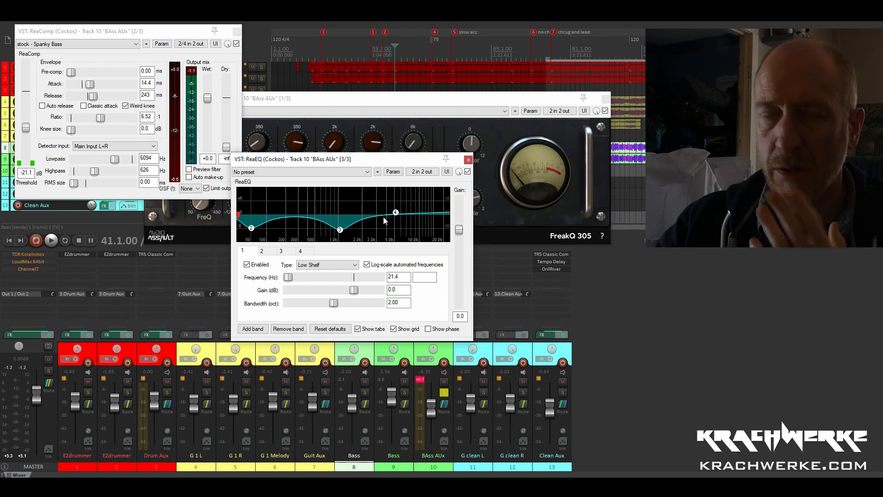
mouse_move(402, 228)
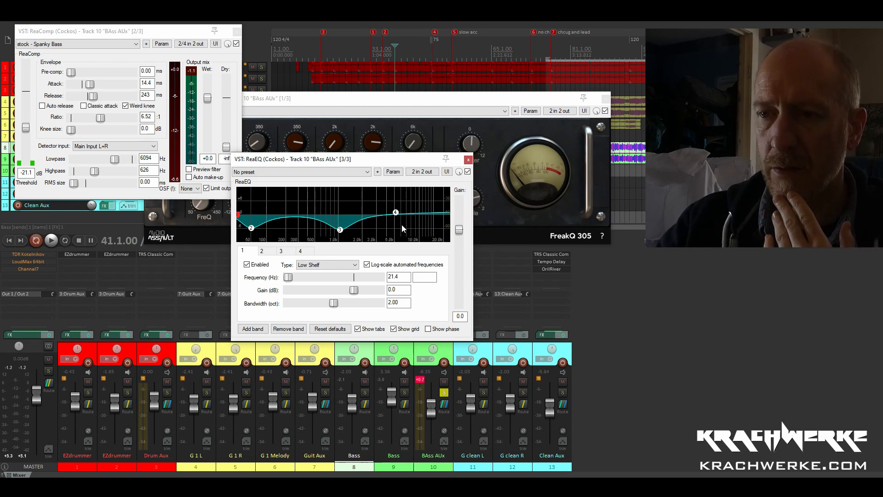
mouse_move(405, 232)
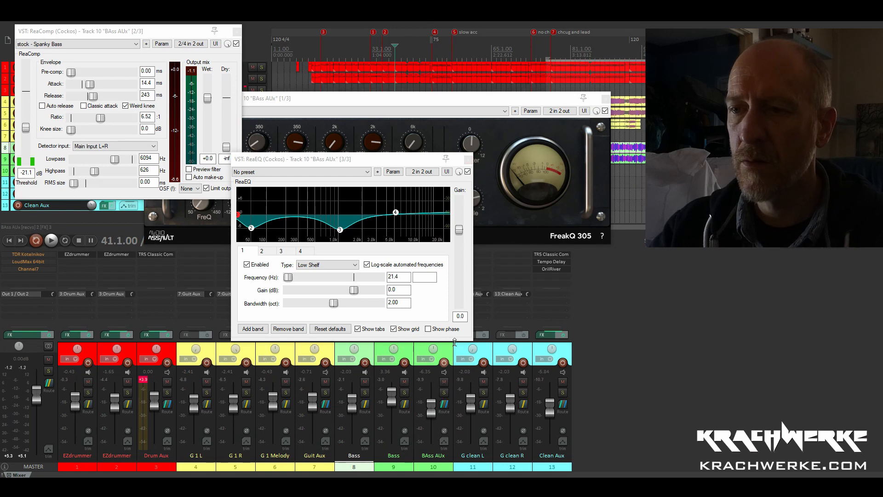
Enable the master FX with Channel7 ahead of LoudMax 64bit and play the whole mix.
left_click(50, 240)
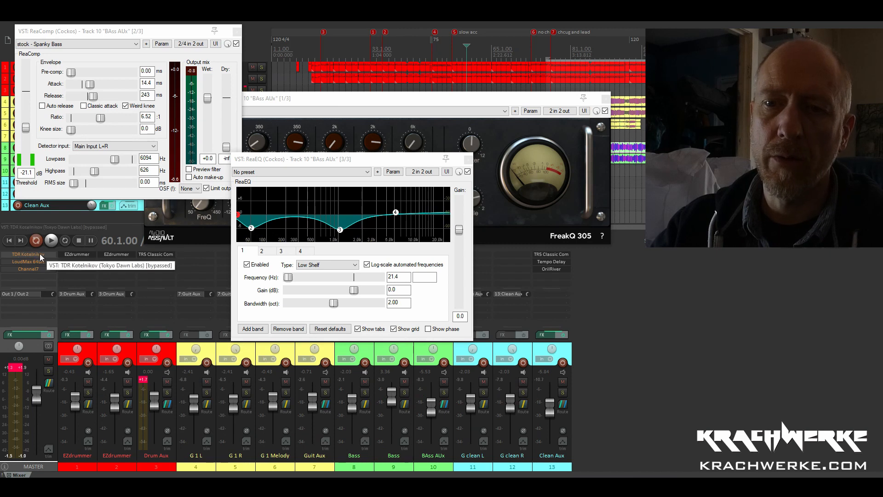
mouse_move(39, 265)
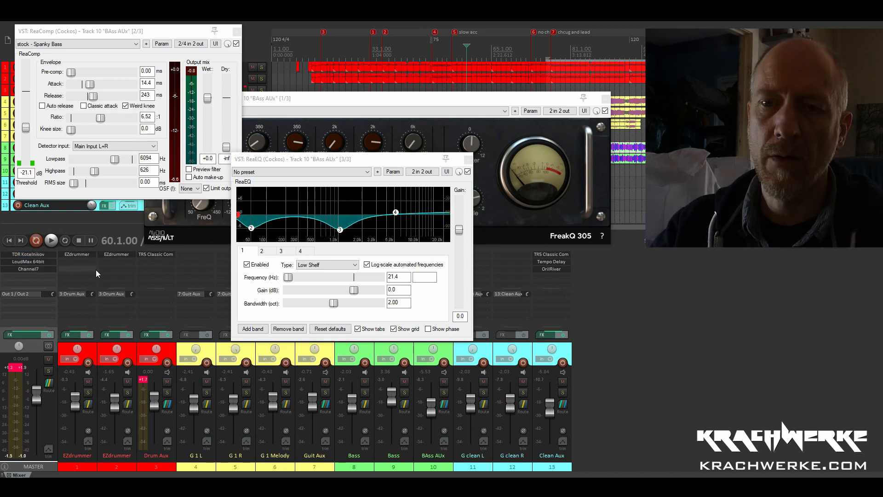
mouse_move(28, 269)
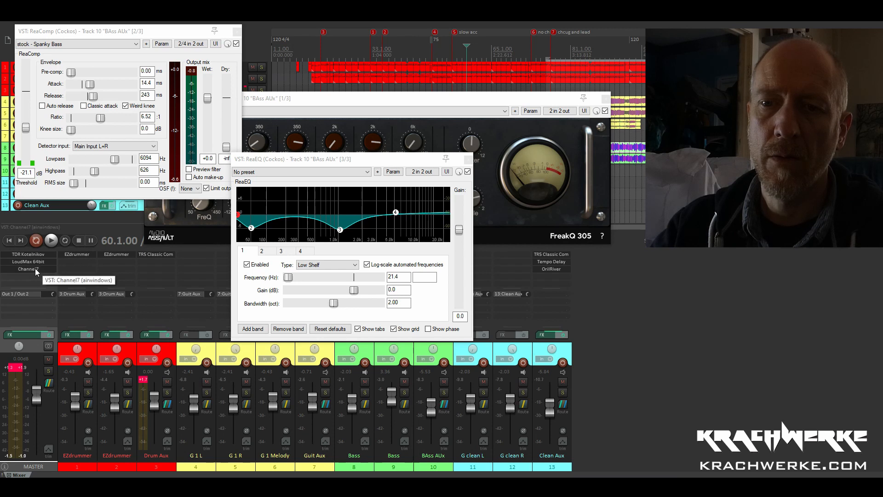
left_click(51, 240)
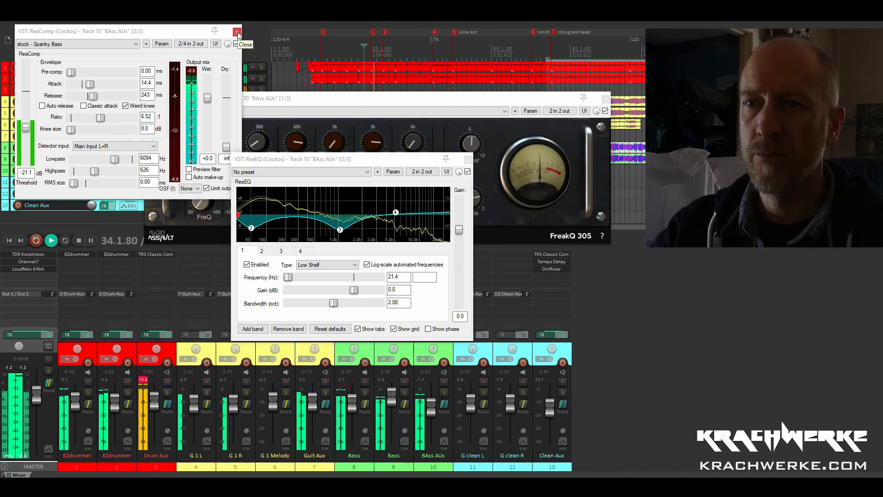
Close the ReaComp and FreakQ 305 windows on the Bass Aux and play the full mix.
left_click(237, 32)
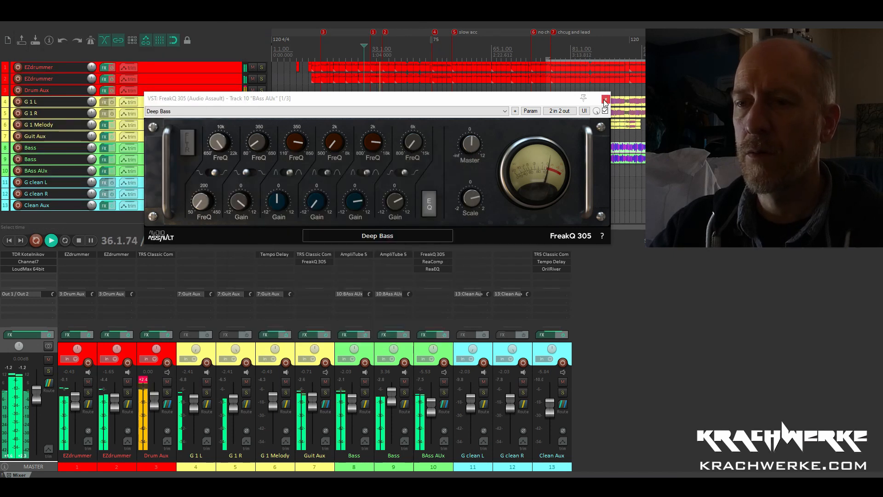
left_click(606, 98)
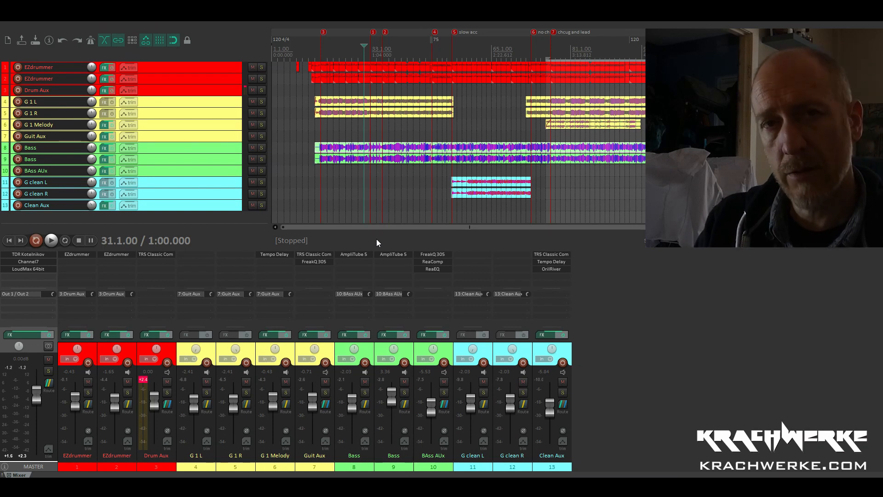
left_click(51, 240)
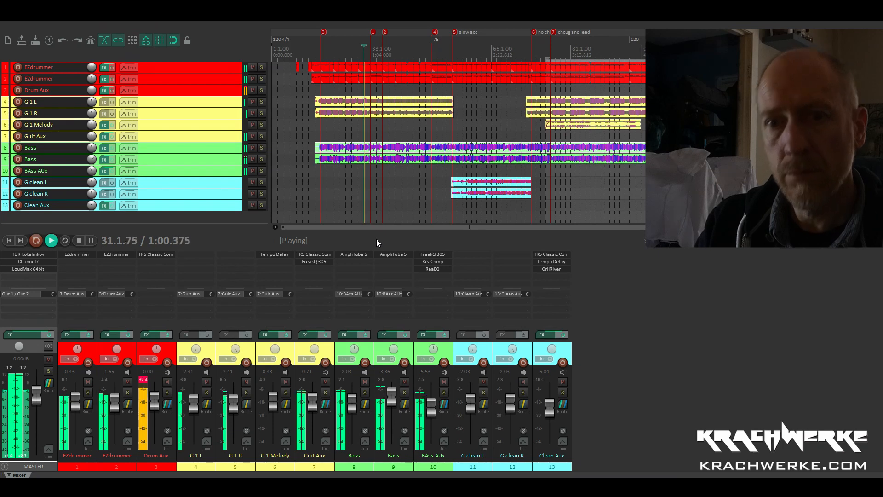